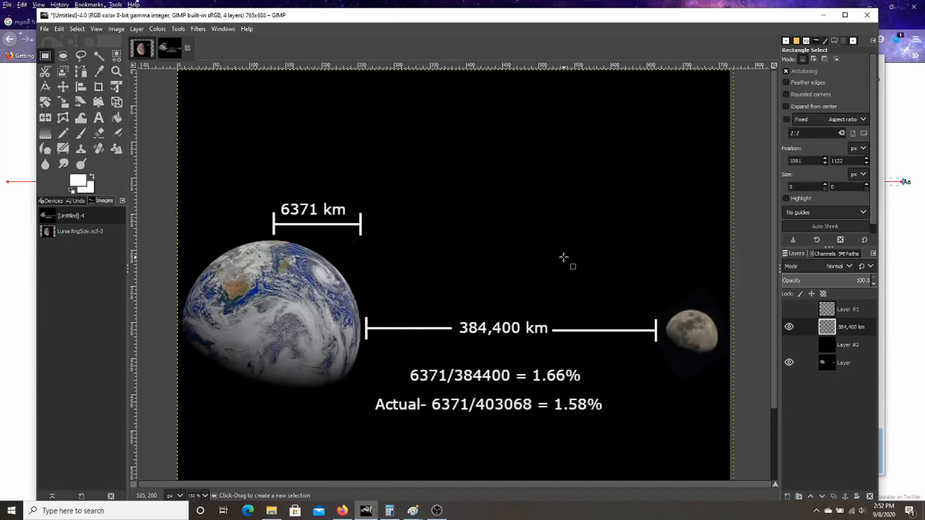
mouse_move(562, 257)
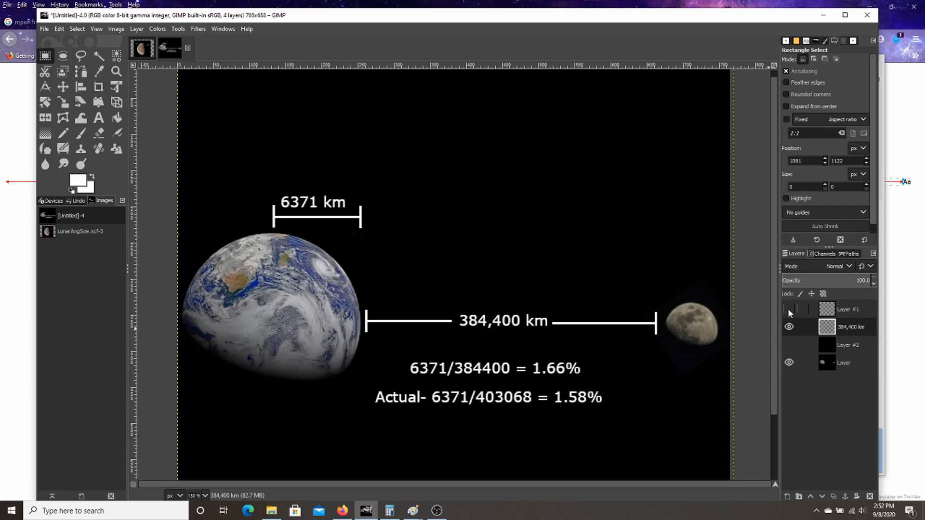
Step: Make Layer #1 visible so circular angle markers start both the 6371 km and 384,400 km bars
left_click(788, 308)
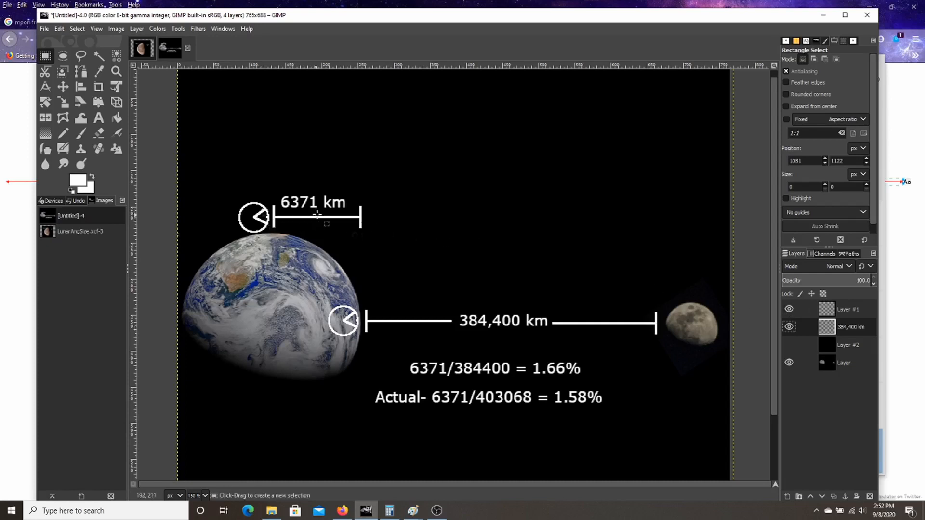
mouse_move(361, 218)
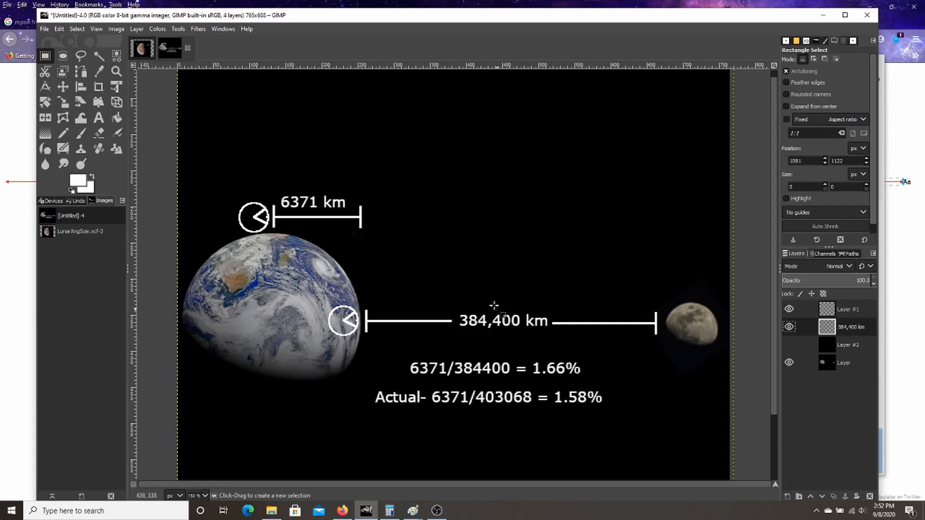
mouse_move(478, 328)
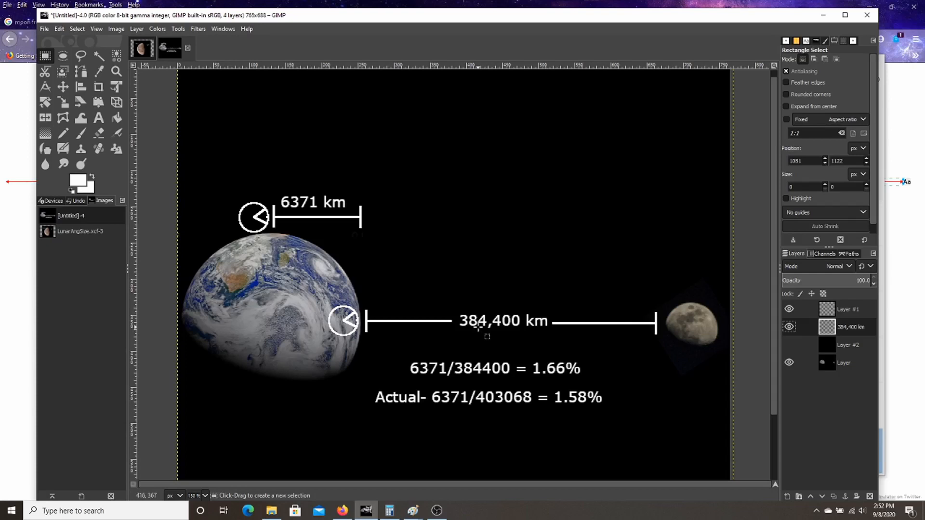
mouse_move(520, 310)
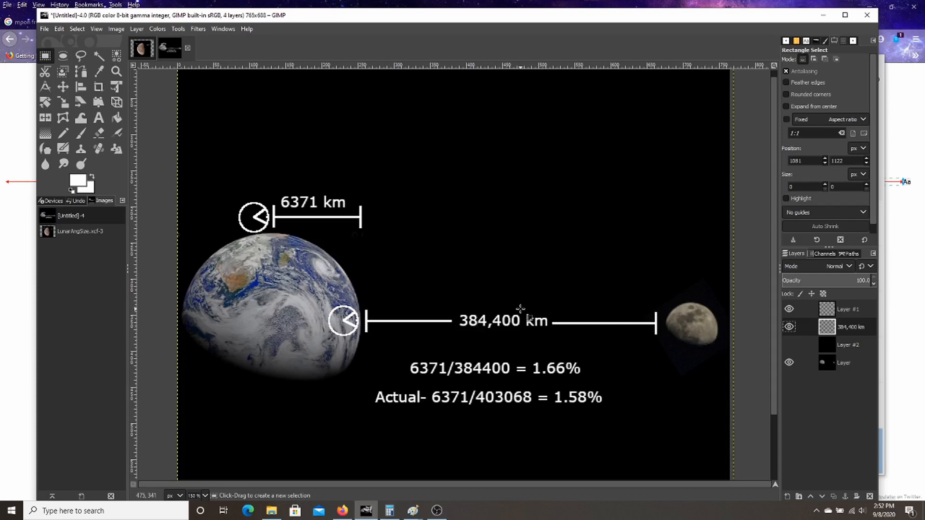
mouse_move(239, 211)
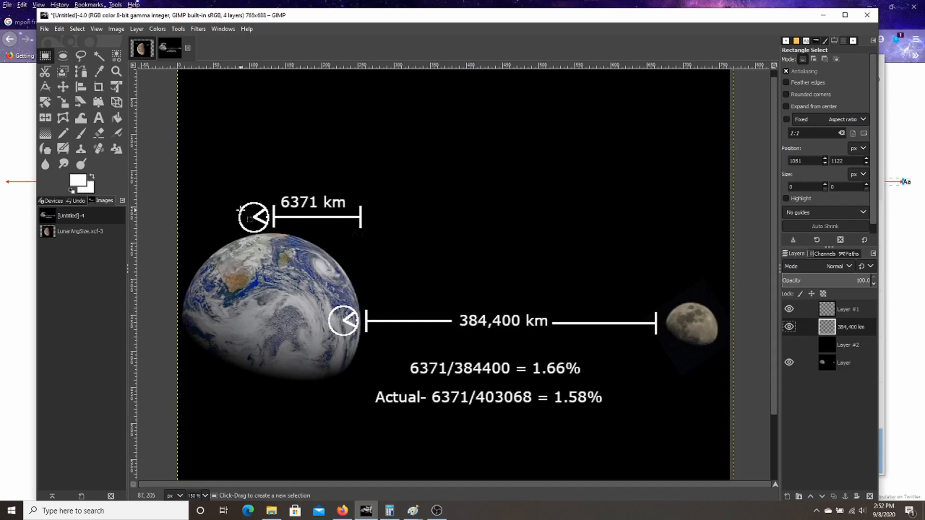
mouse_move(273, 224)
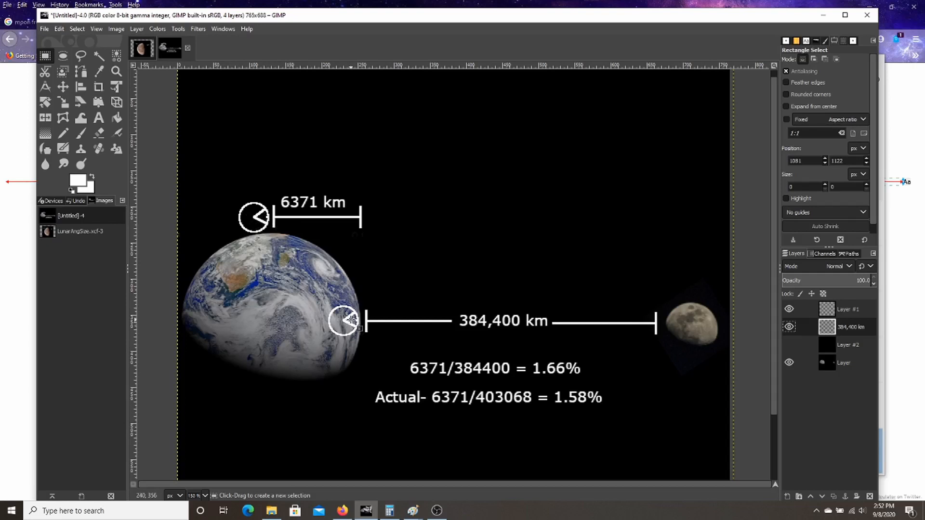
mouse_move(375, 335)
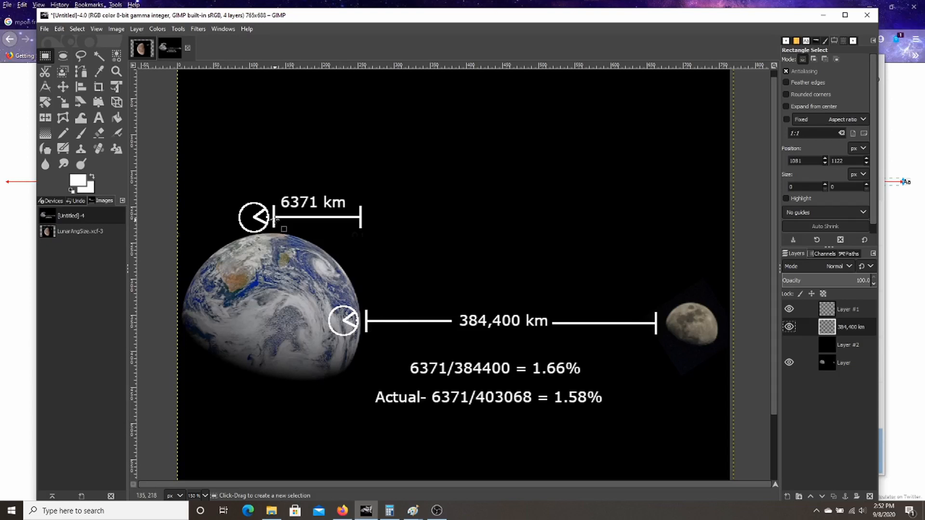
mouse_move(407, 292)
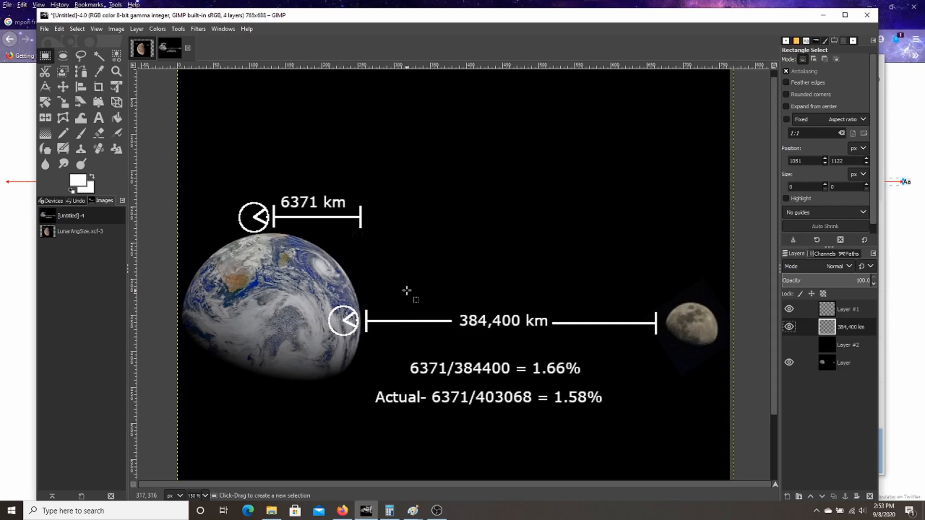
mouse_move(311, 229)
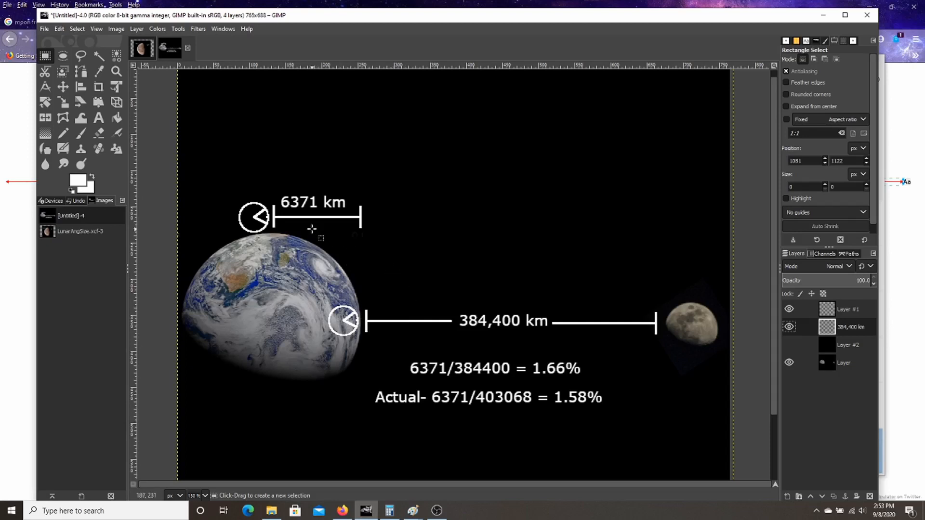
mouse_move(312, 229)
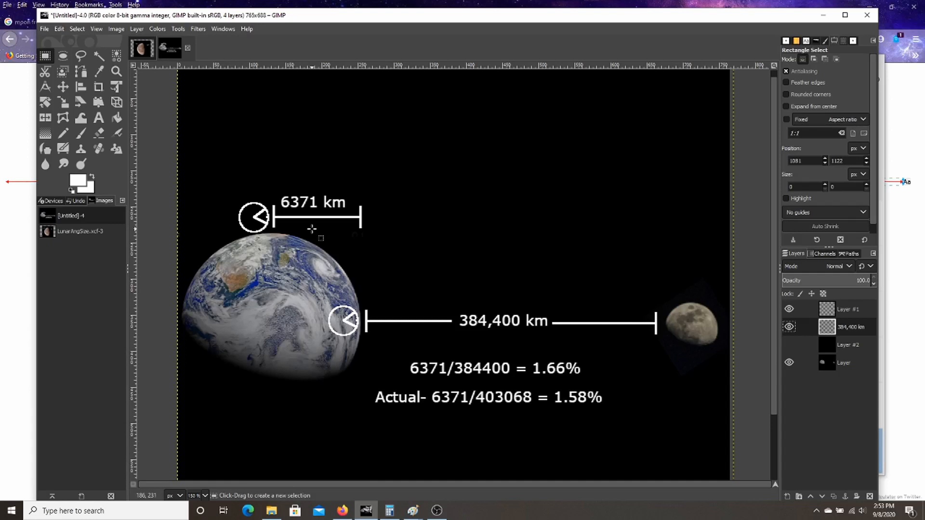
mouse_move(404, 328)
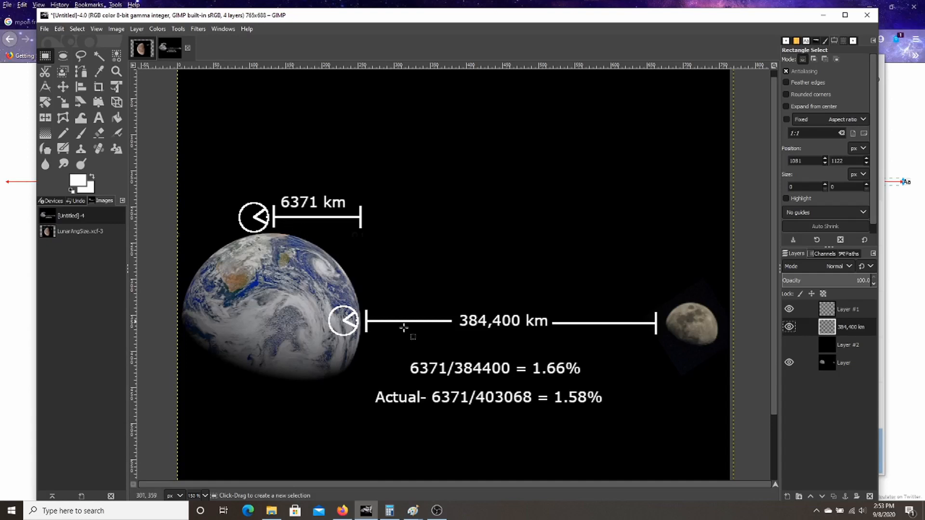
mouse_move(389, 313)
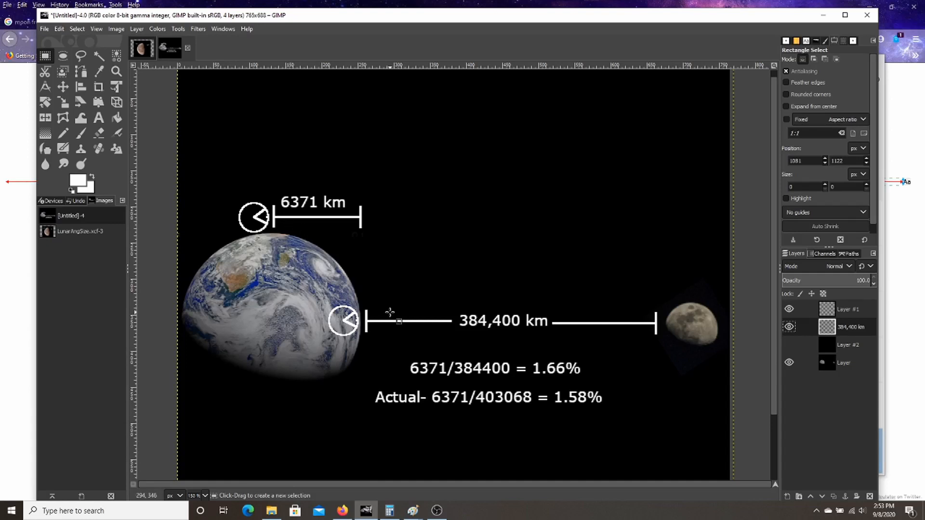
mouse_move(419, 351)
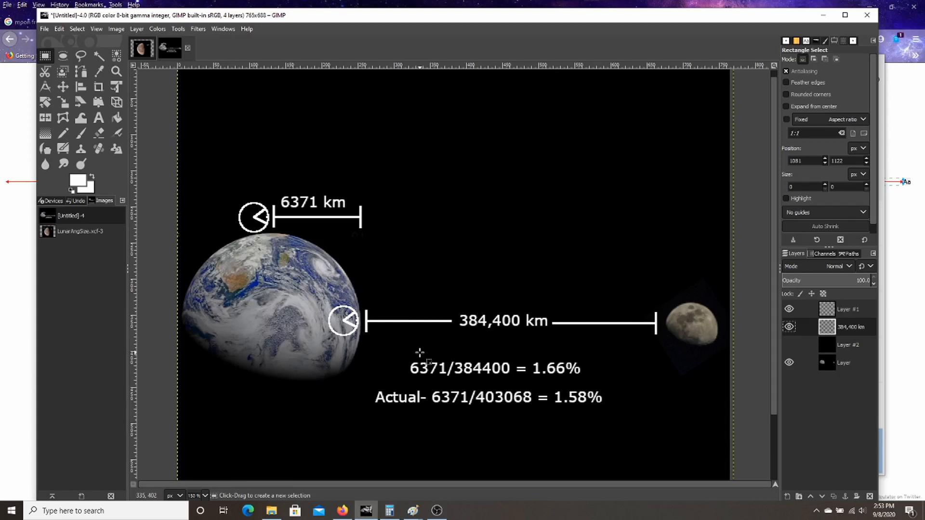
mouse_move(541, 417)
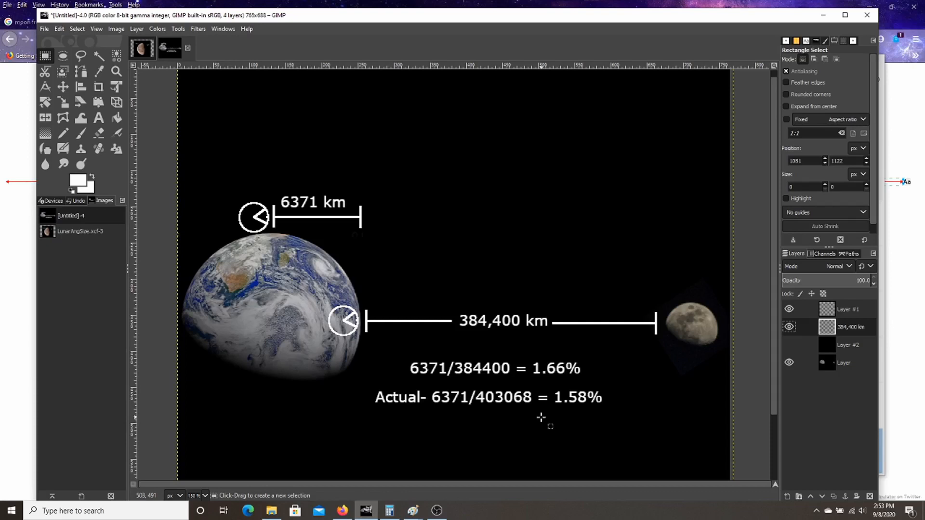
mouse_move(531, 407)
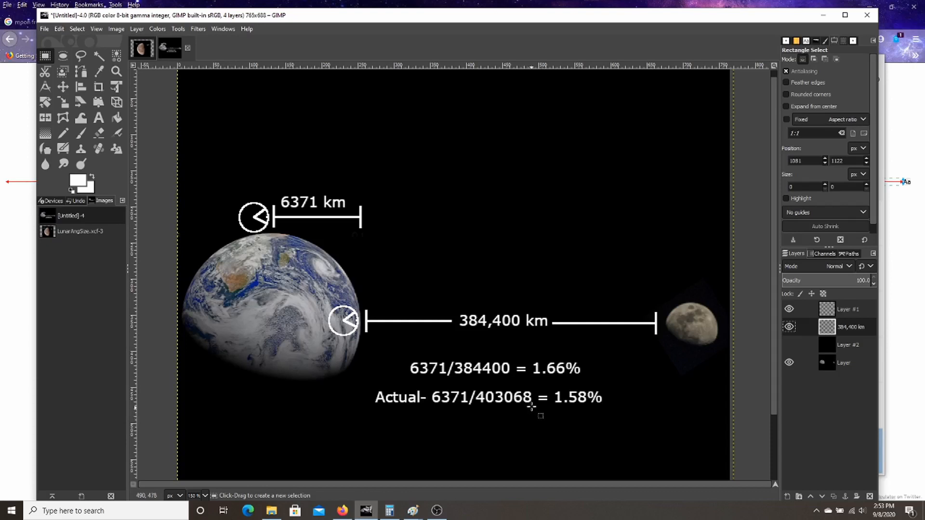
mouse_move(534, 410)
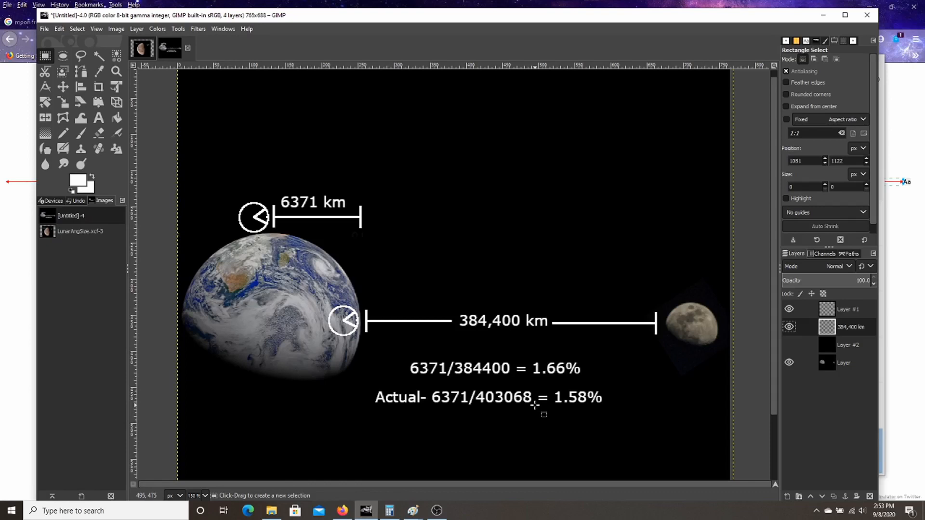
mouse_move(651, 423)
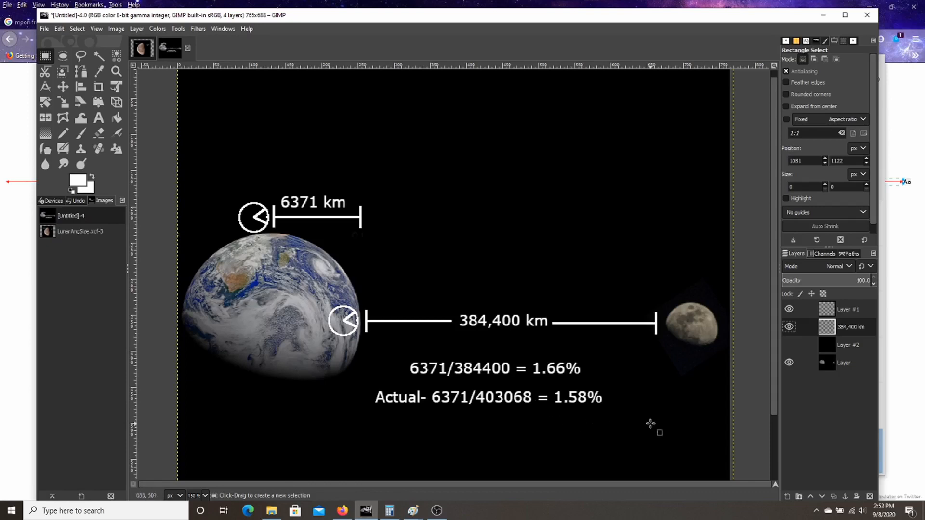
mouse_move(653, 420)
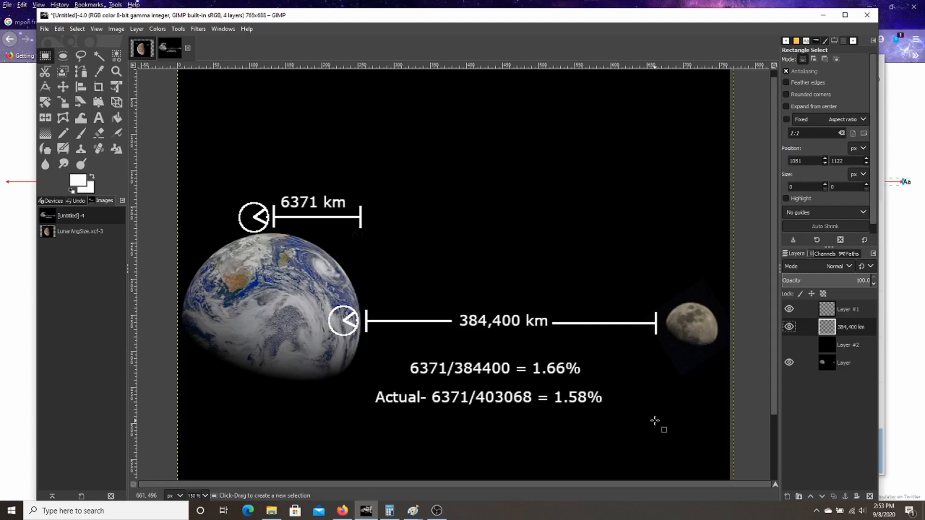
mouse_move(630, 414)
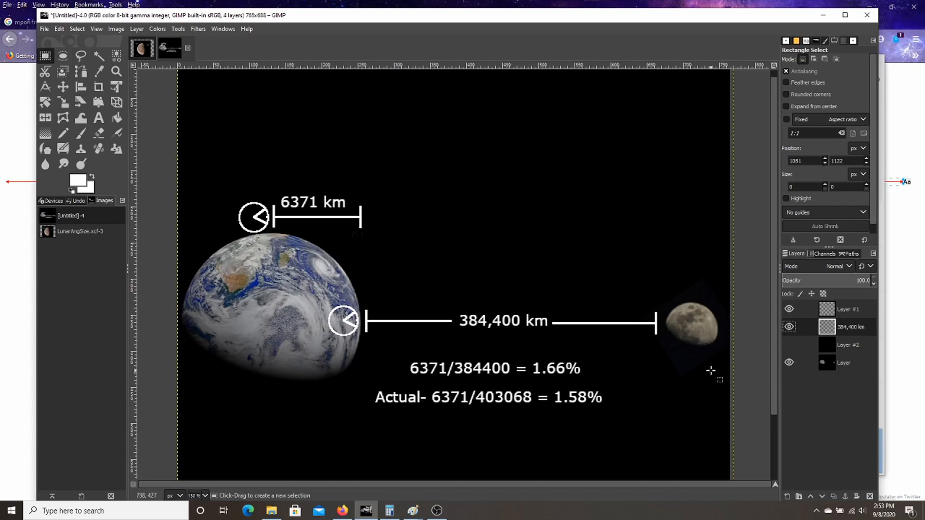
mouse_move(726, 371)
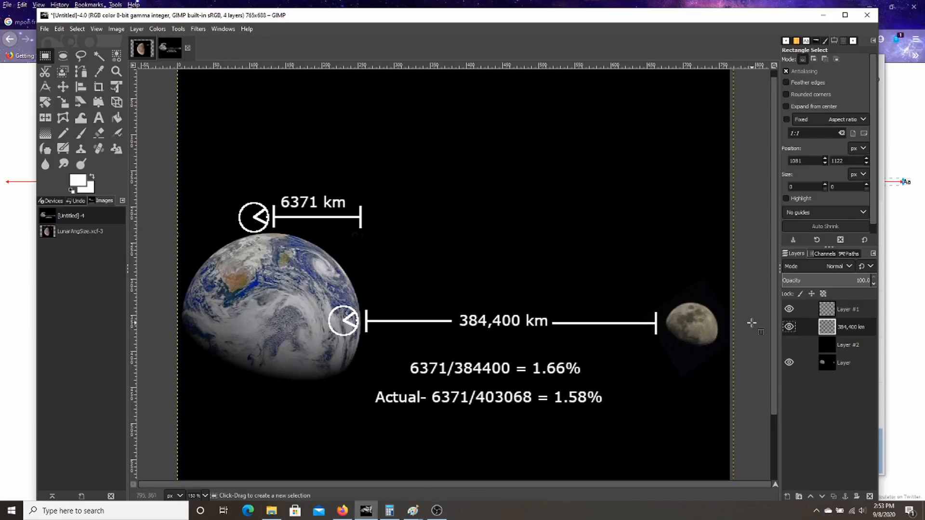
mouse_move(752, 321)
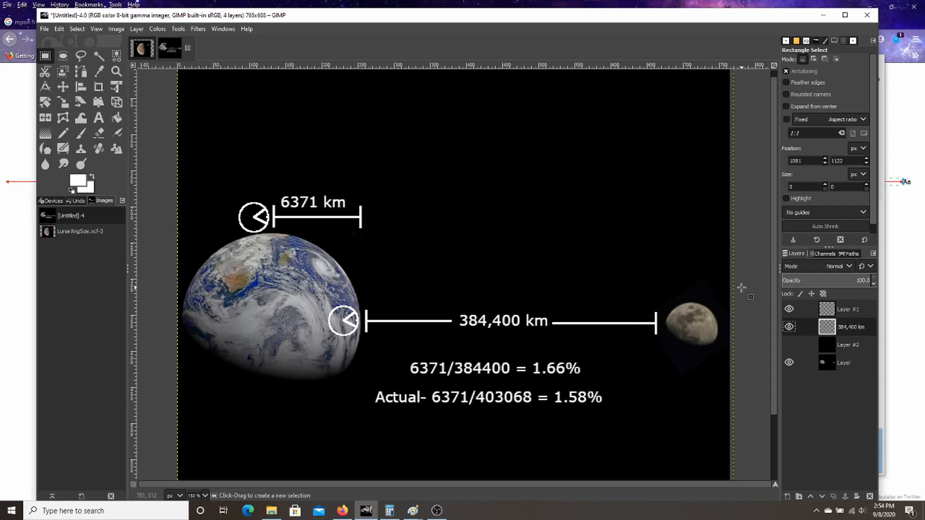
mouse_move(706, 283)
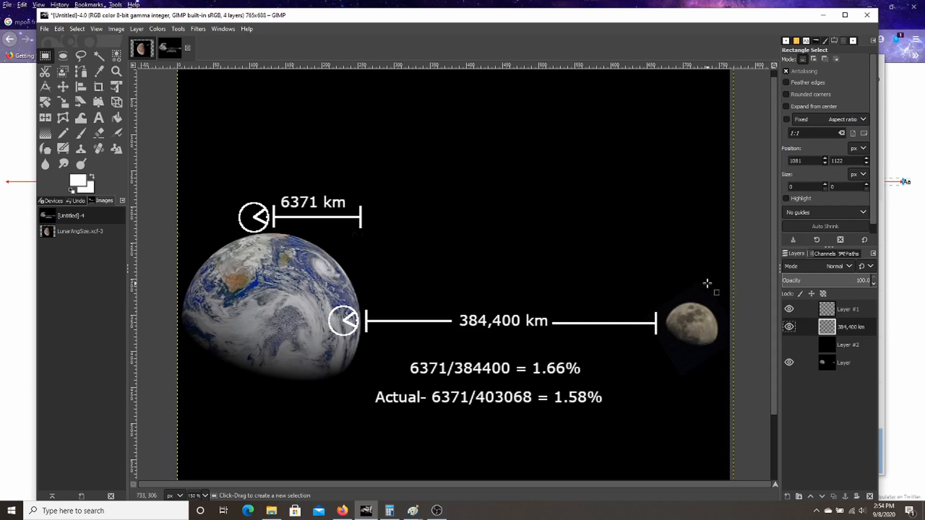
mouse_move(681, 271)
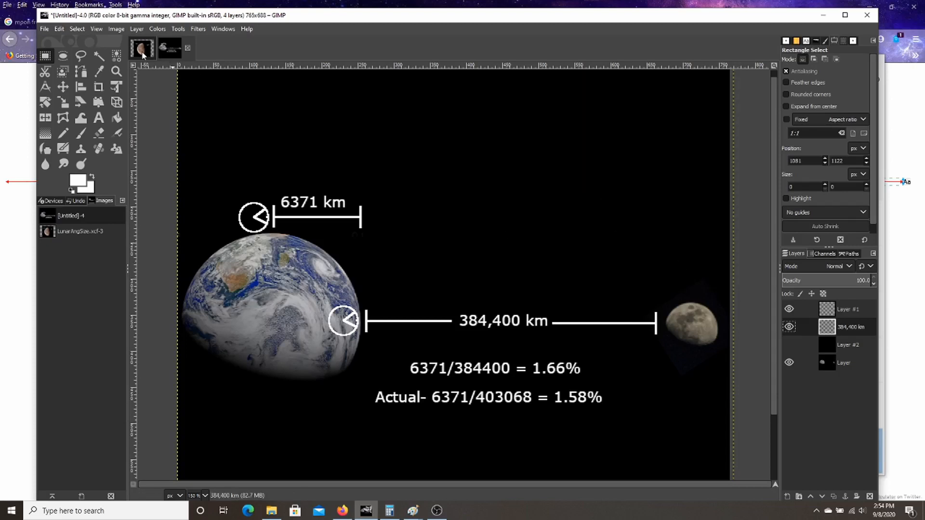
Step: On LunarAngSize, briefly hide the 9/8/20 meridian layer to show the 9/7/20 moonrise, then restore it
left_click(168, 48)
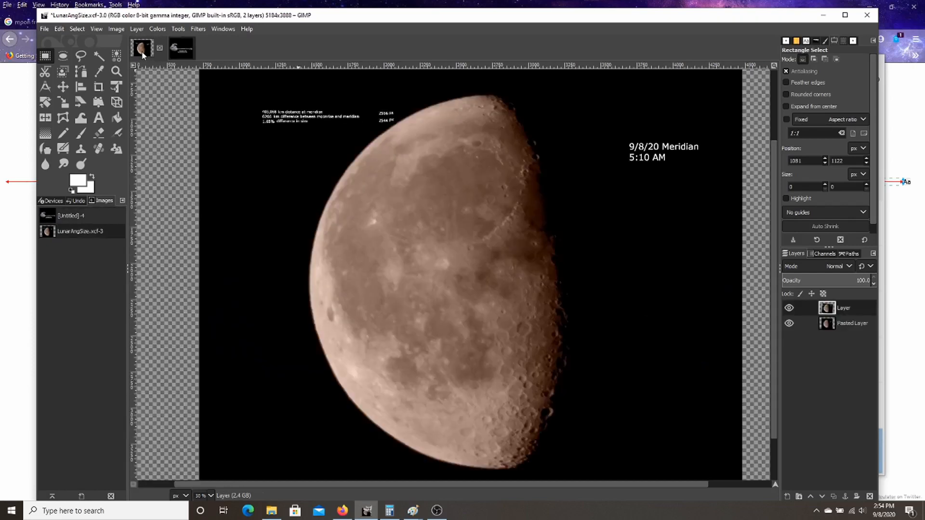
mouse_move(616, 193)
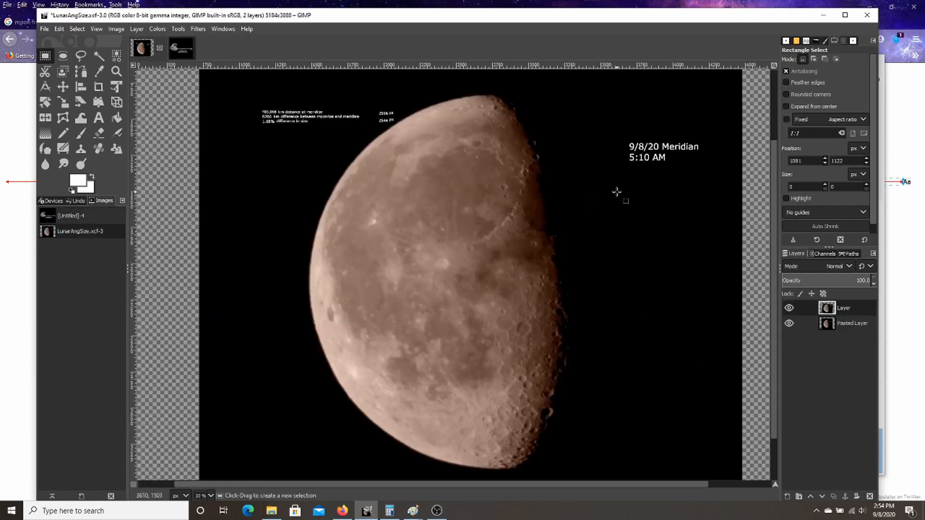
left_click(788, 307)
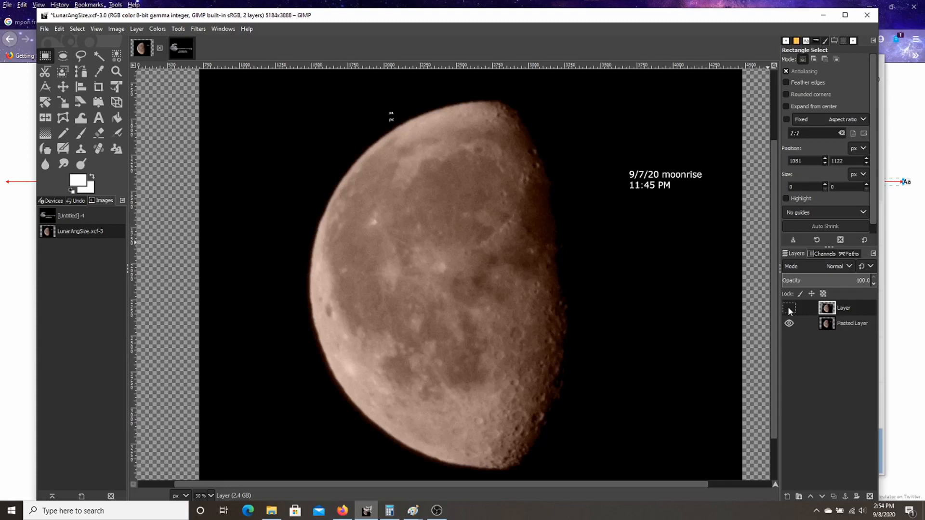
left_click(788, 307)
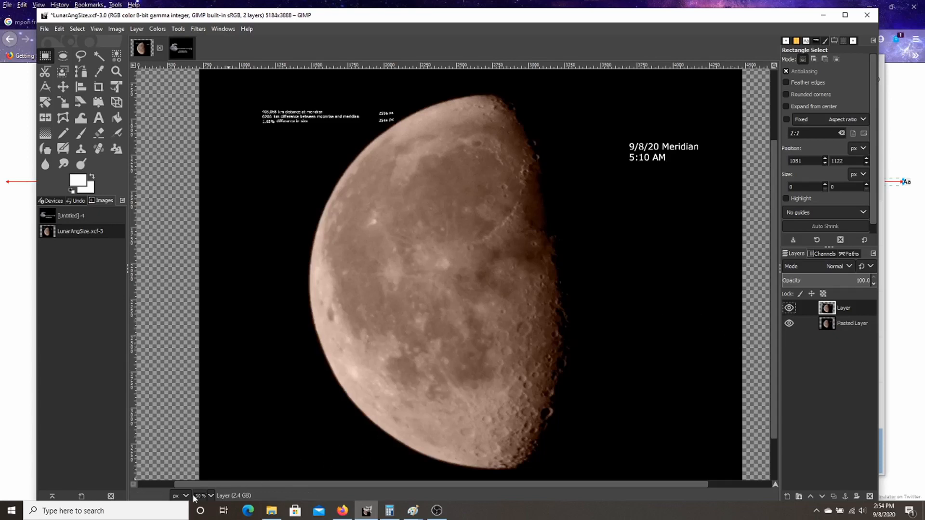
Step: Set the status-bar zoom to 100% on the meridian moon photo
left_click(209, 495)
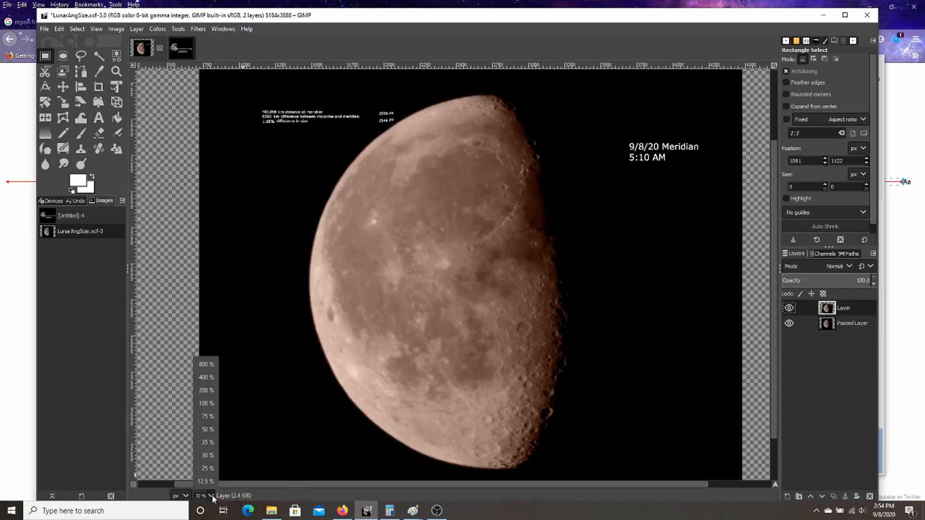
mouse_move(207, 403)
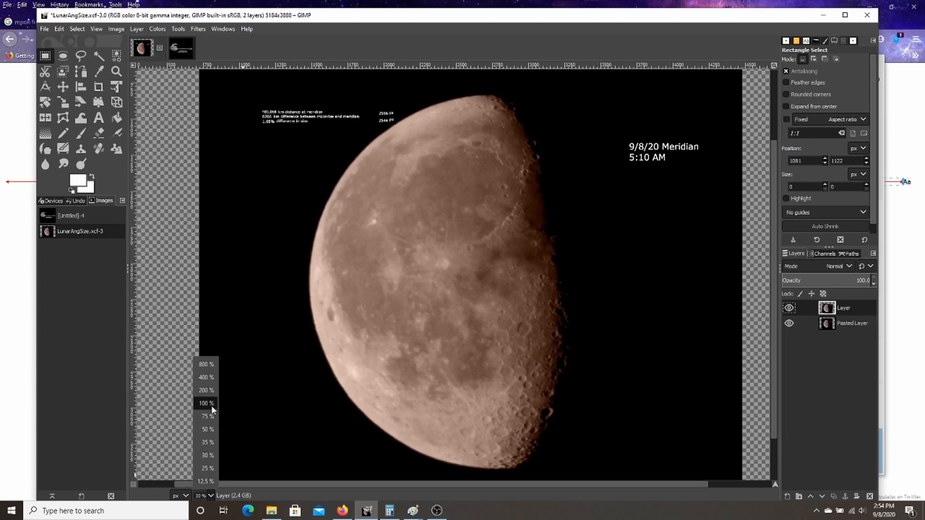
left_click(206, 402)
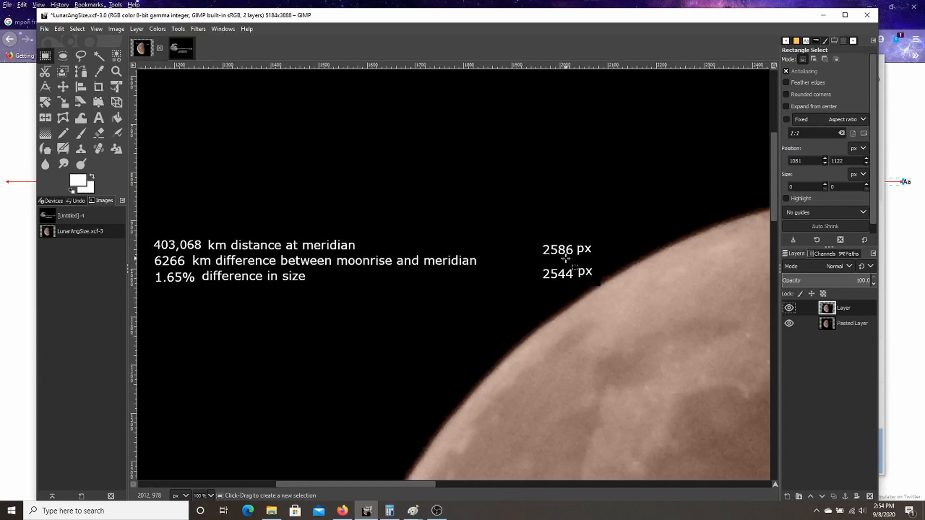
mouse_move(429, 337)
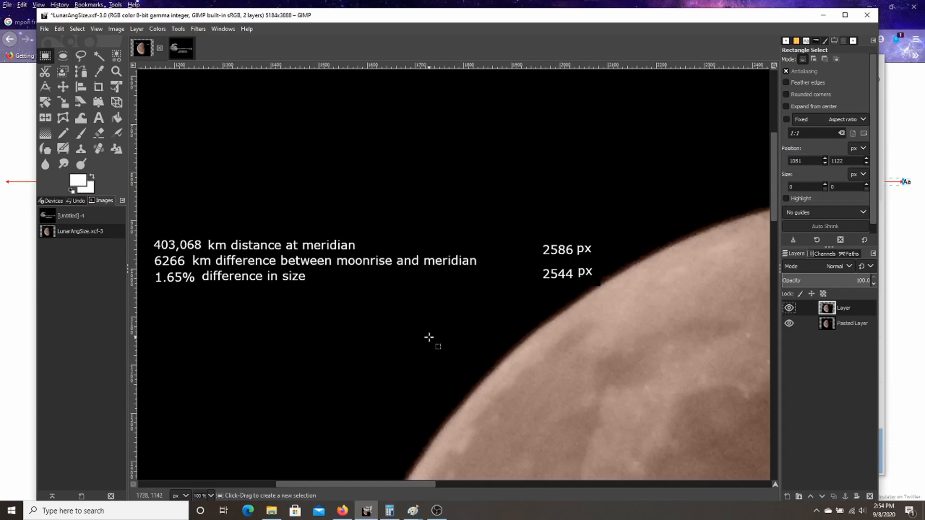
mouse_move(226, 284)
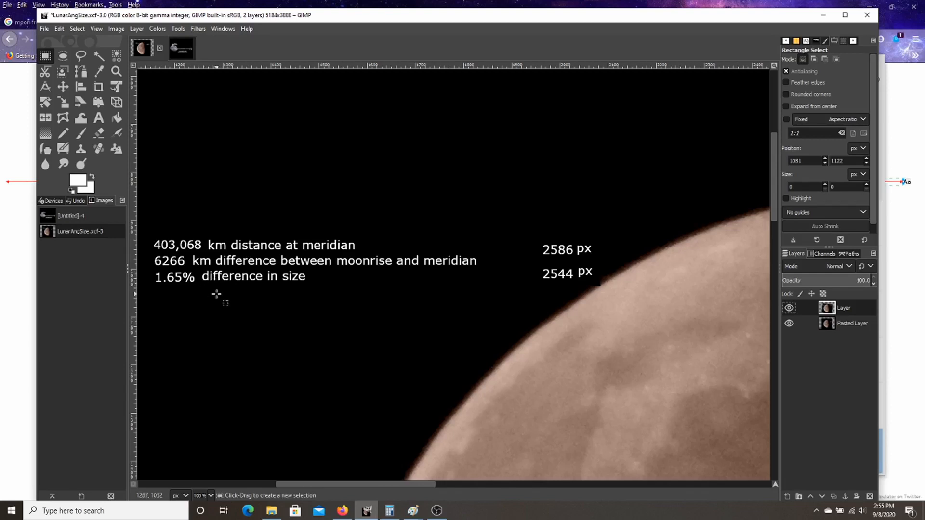
mouse_move(167, 276)
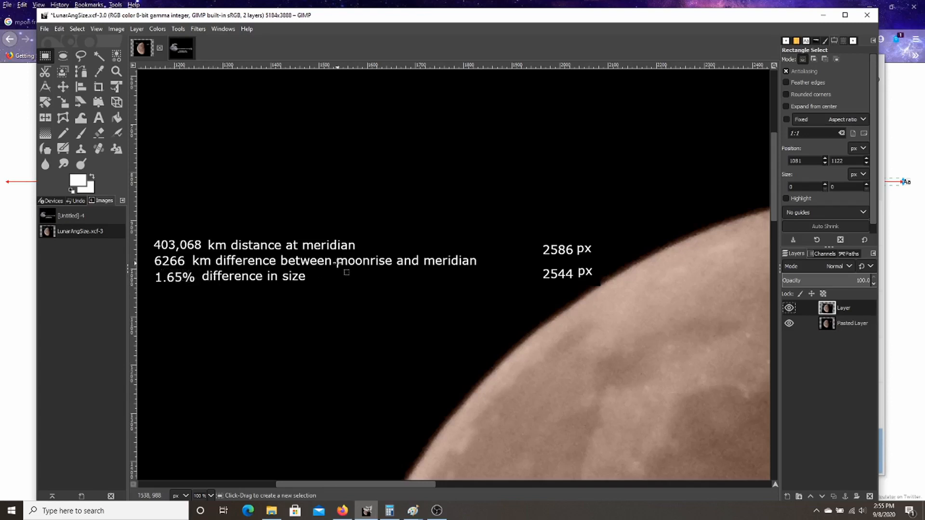
mouse_move(339, 271)
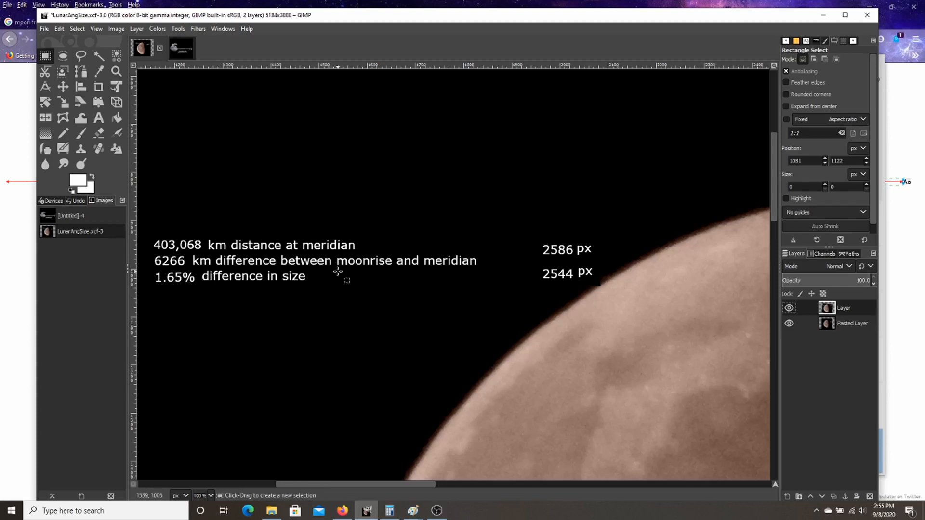
Step: Bring up the Untitled Earth–Moon diagram showing 1.66% and actual 1.58%
left_click(170, 49)
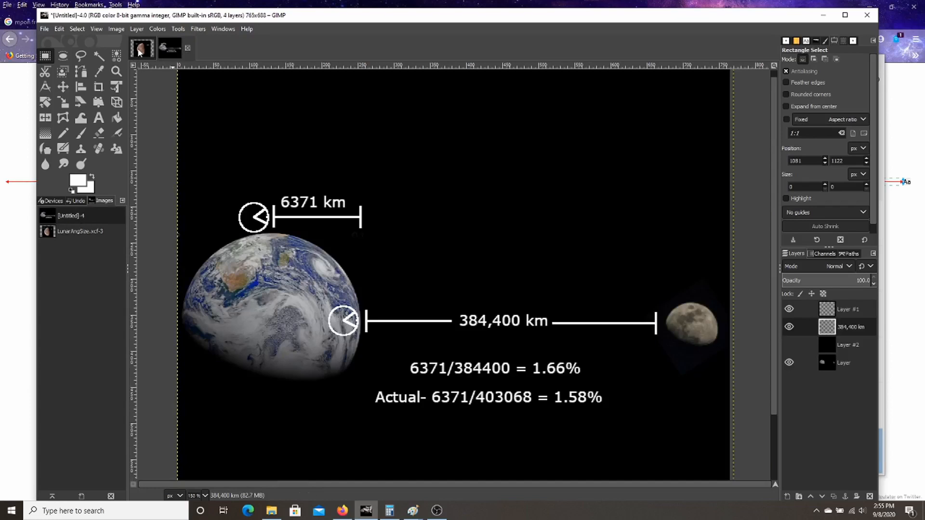
mouse_move(560, 375)
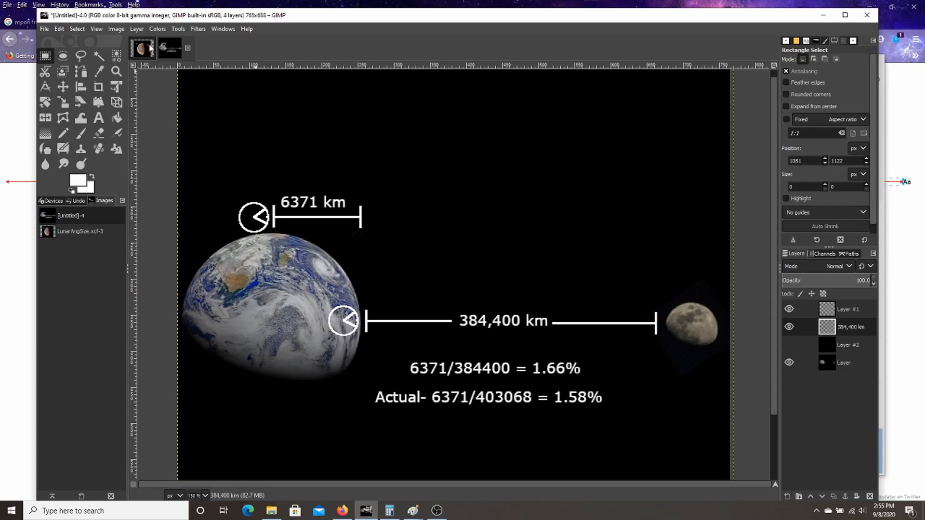
Step: Return to the LunarAngSize photo with its 403,068 km, 1.65% and 2586/2544 px notes
left_click(169, 48)
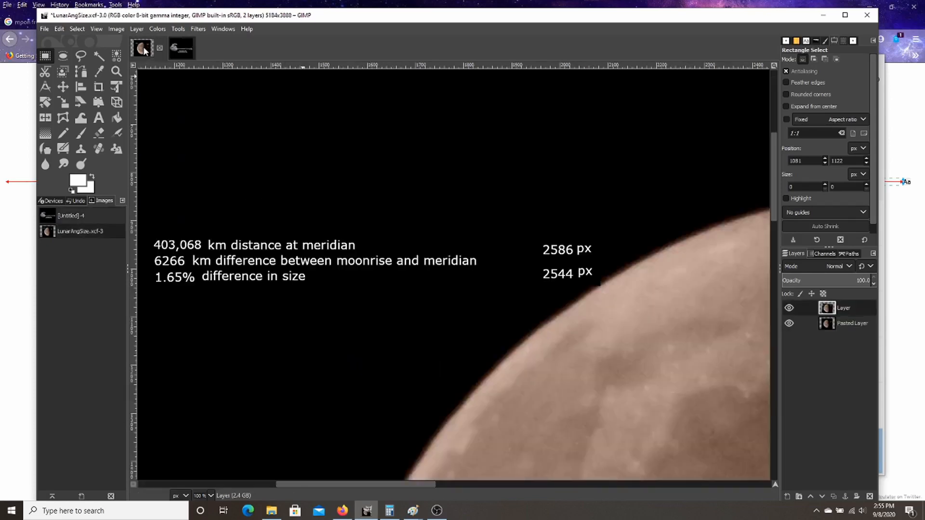
mouse_move(264, 296)
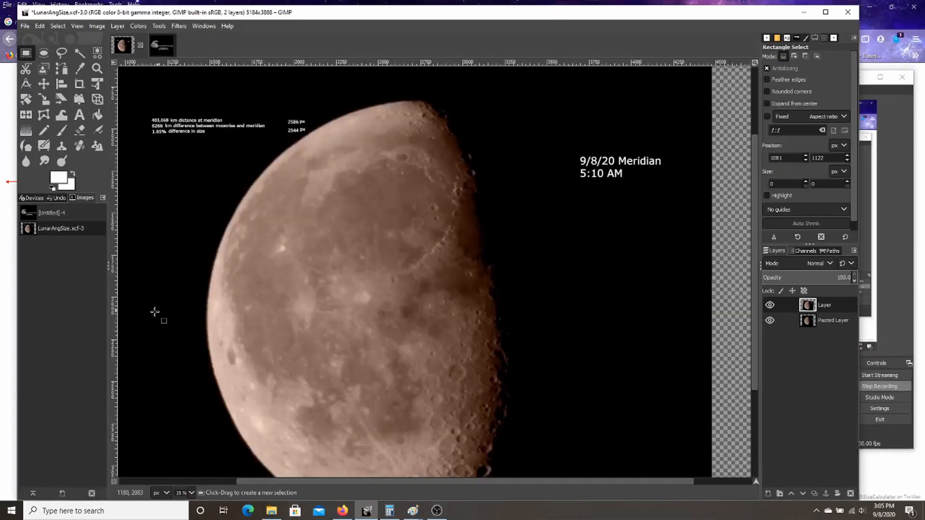
mouse_move(148, 320)
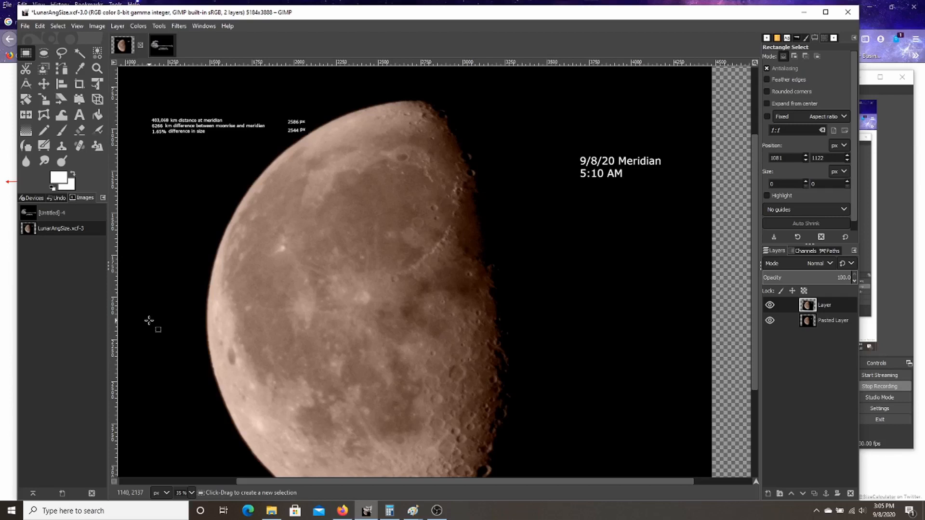
left_click(769, 305)
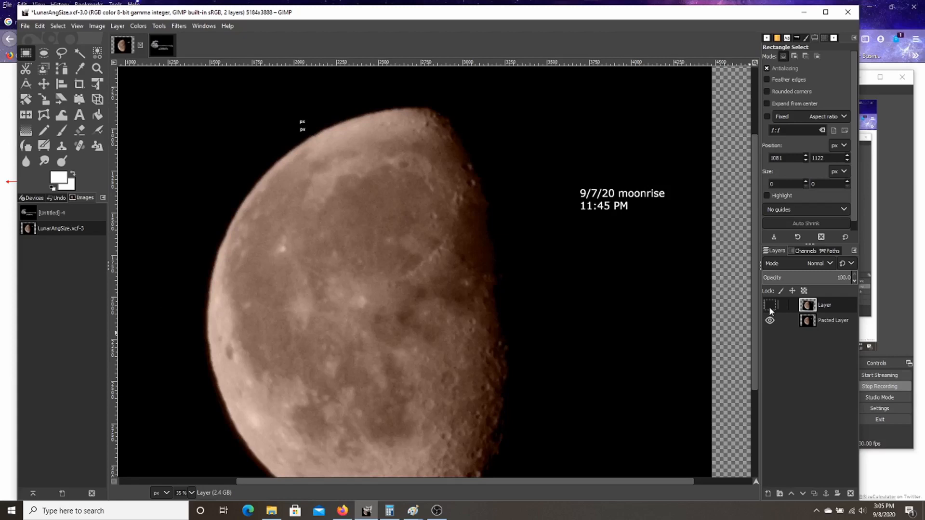
left_click(769, 305)
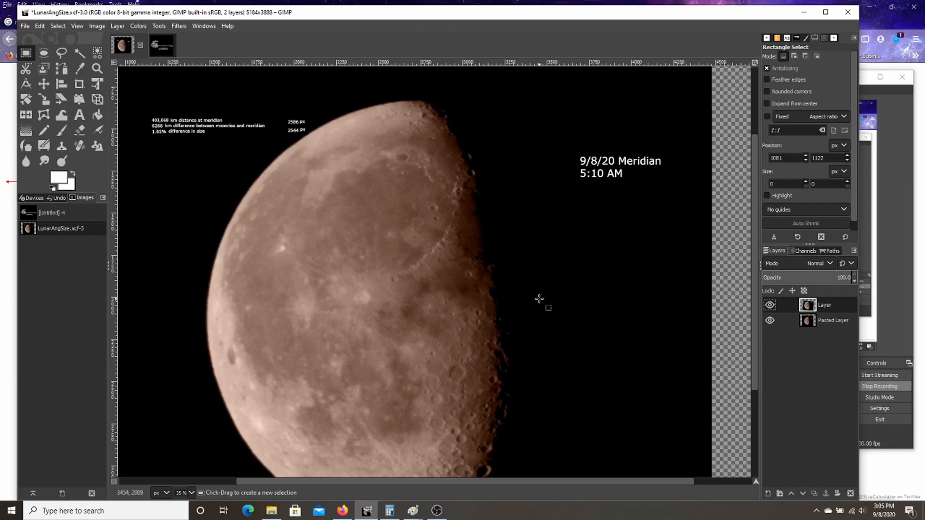
mouse_move(364, 350)
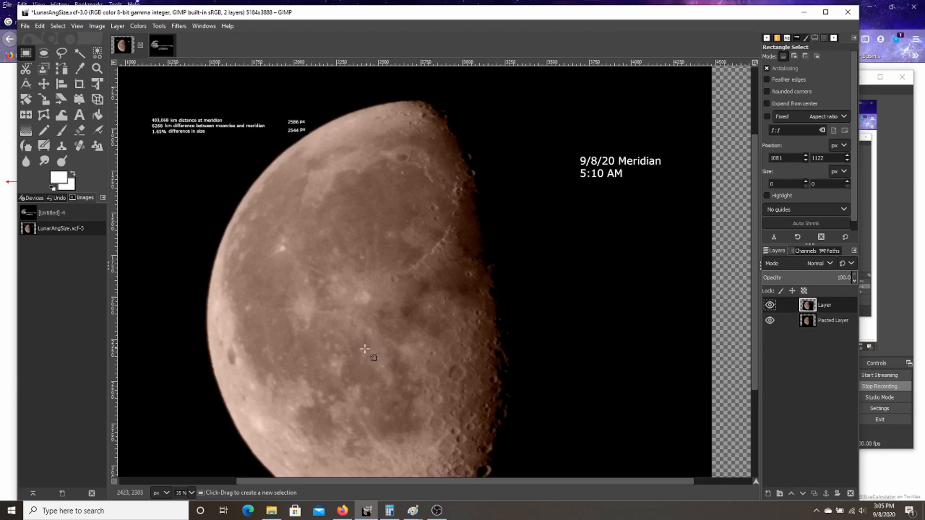
mouse_move(557, 308)
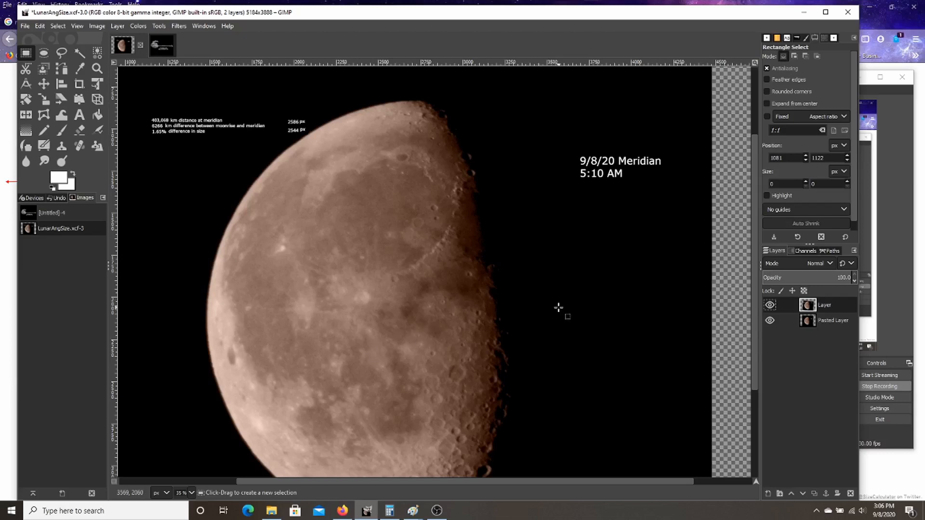
Step: Bring the Untitled Earth–Moon diagram with its 1.66% and 1.58% ratios back into view
left_click(149, 45)
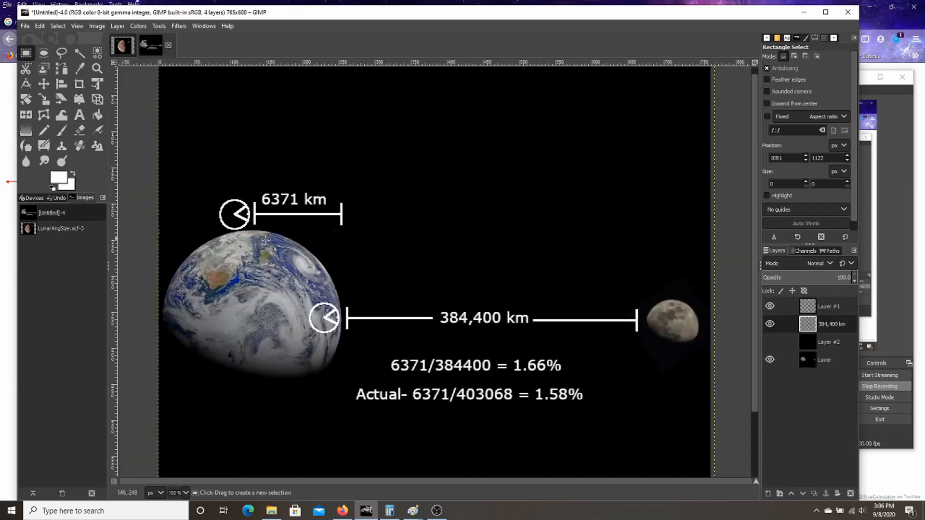
mouse_move(304, 231)
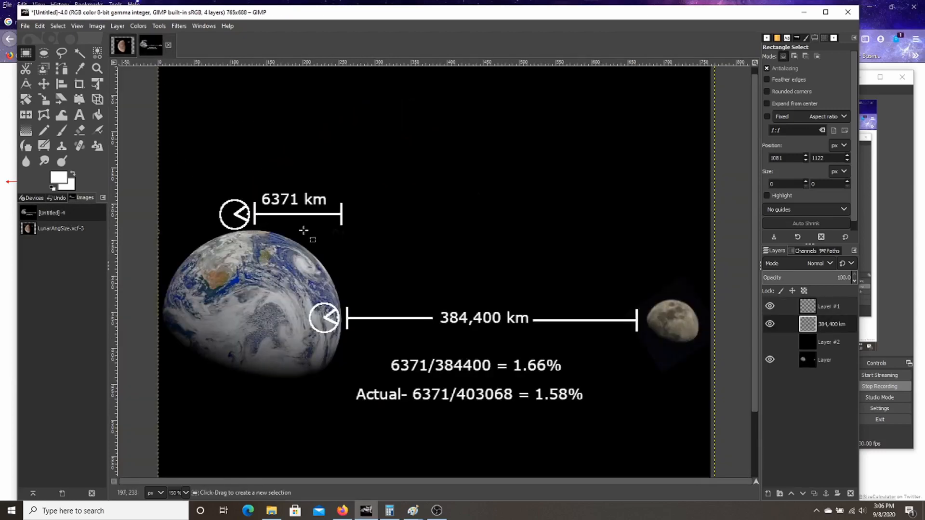
mouse_move(355, 289)
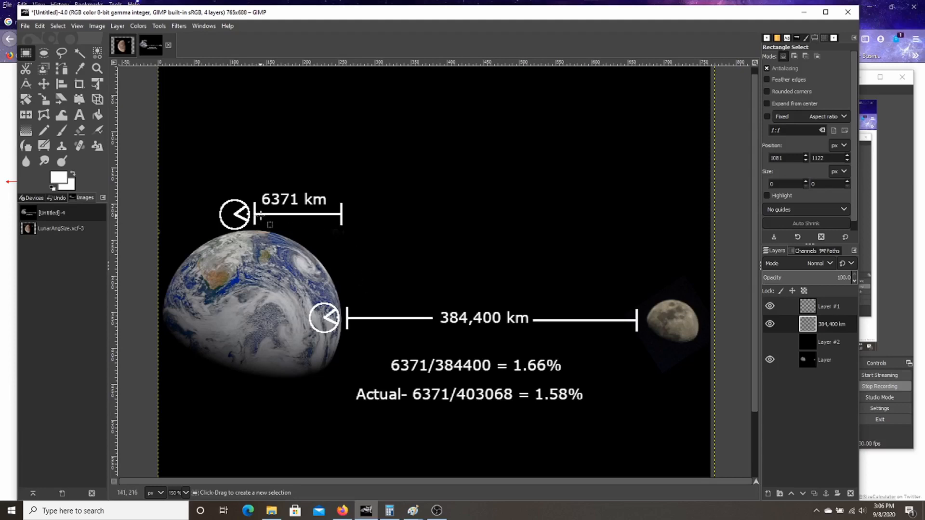
mouse_move(322, 252)
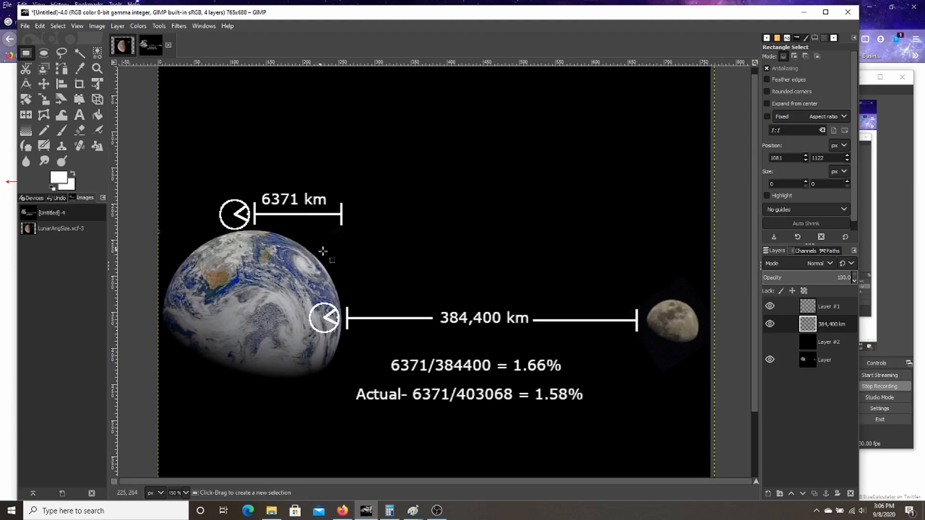
mouse_move(357, 317)
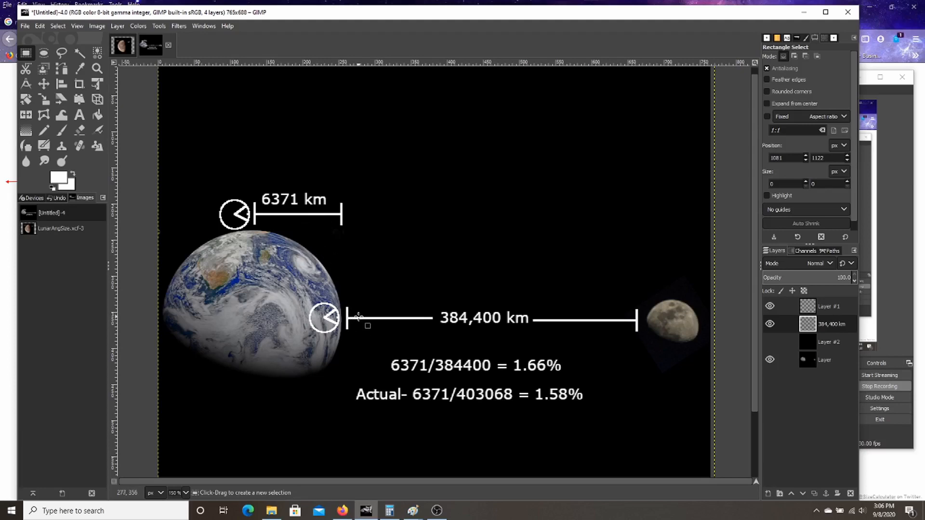
mouse_move(353, 298)
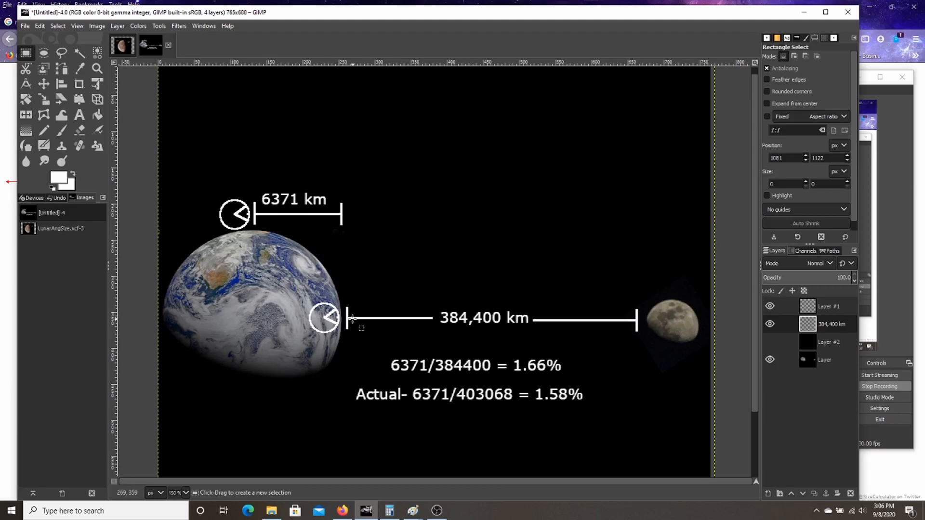
mouse_move(354, 320)
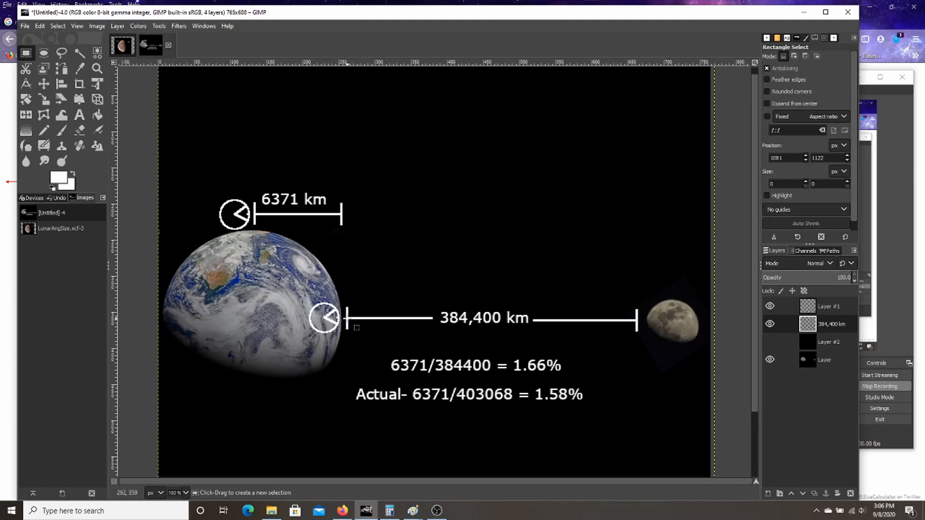
mouse_move(375, 283)
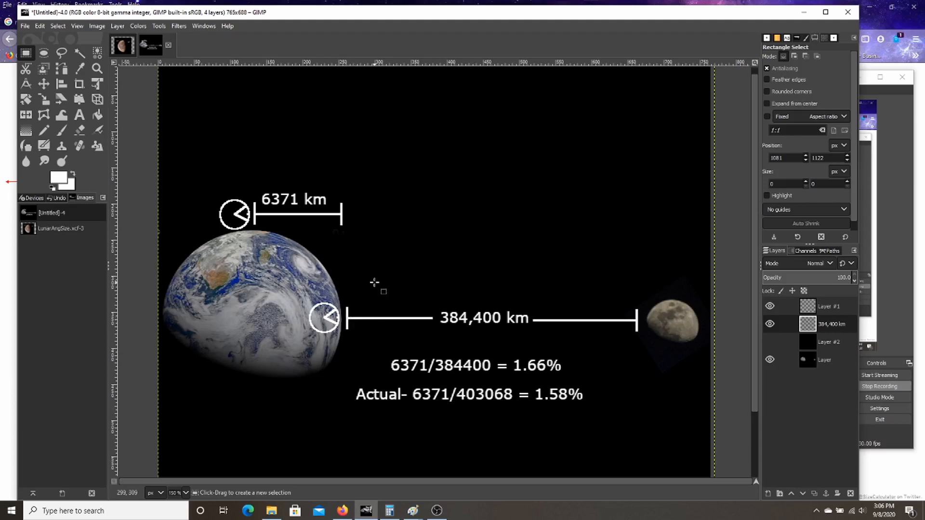
mouse_move(403, 221)
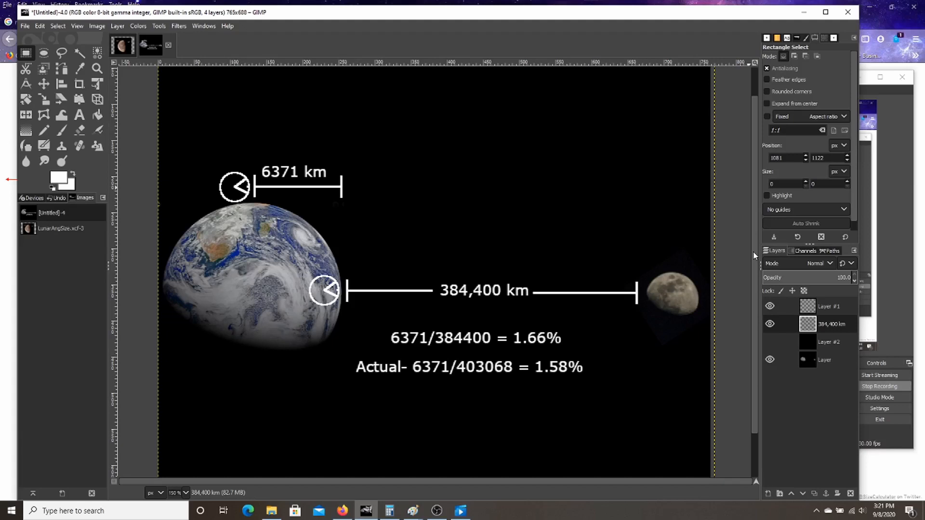
mouse_move(756, 257)
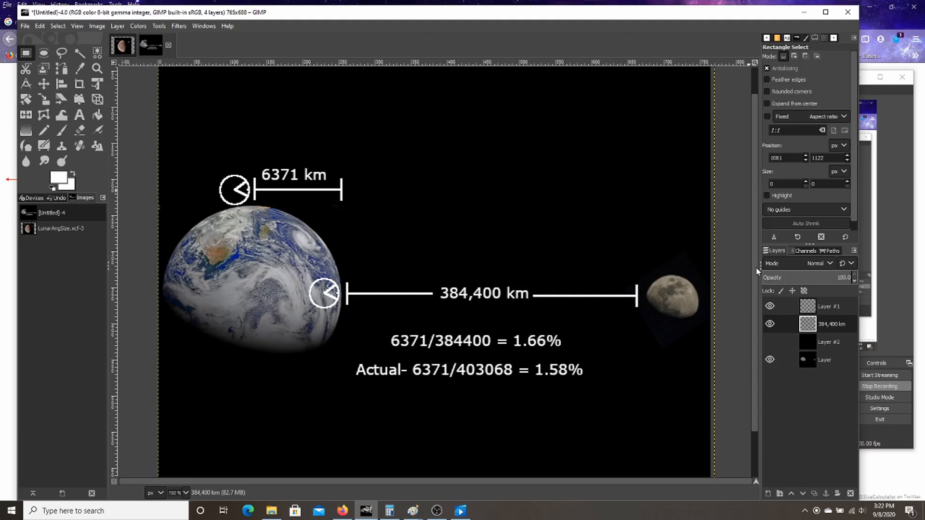
mouse_move(758, 296)
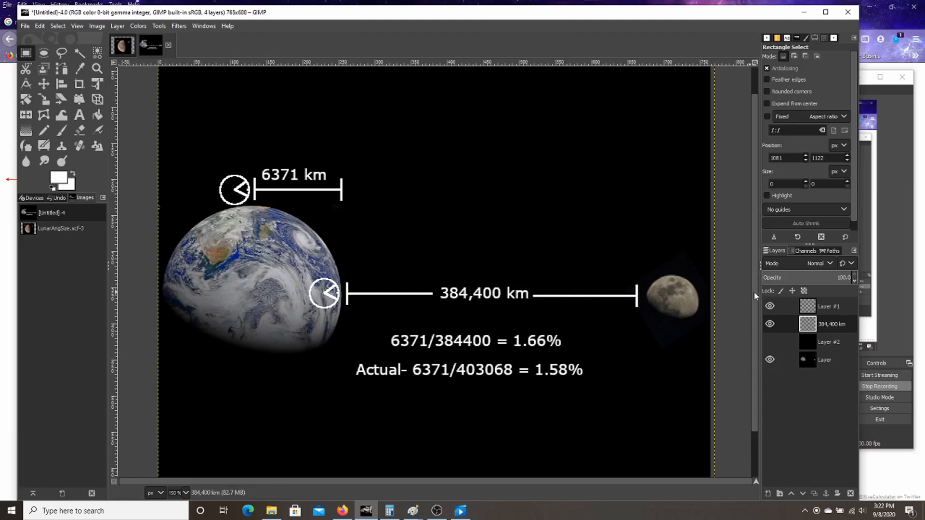